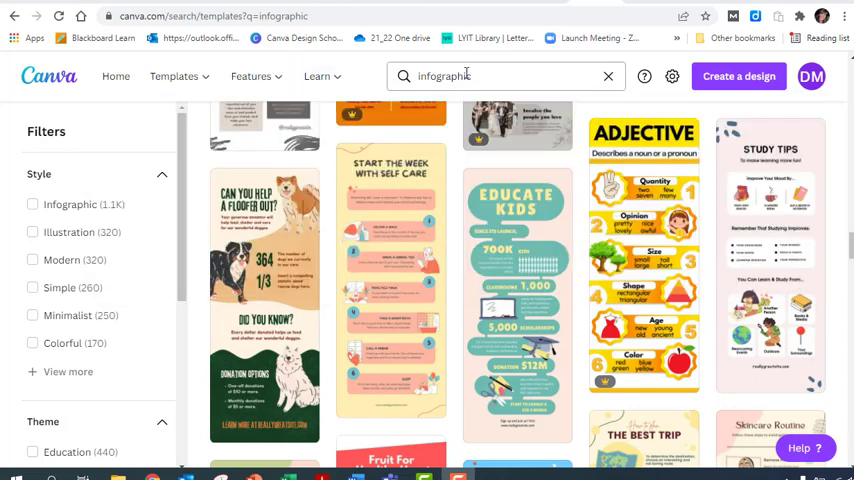
mouse_move(385, 308)
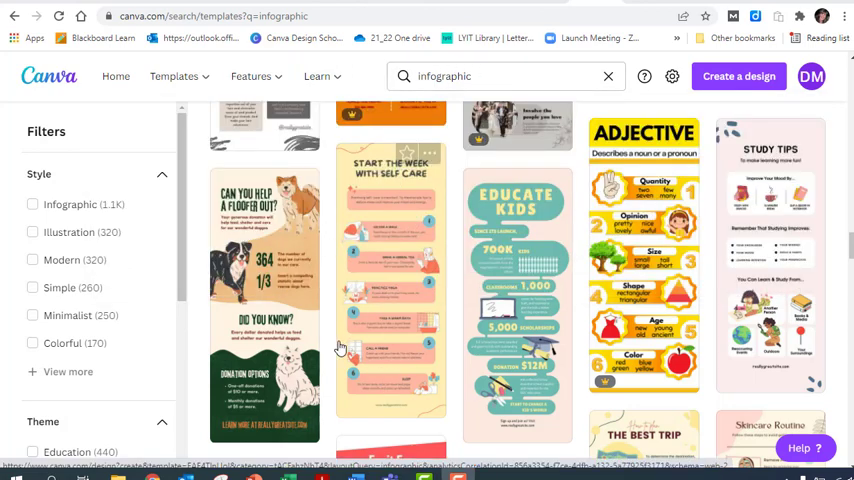
mouse_move(360, 355)
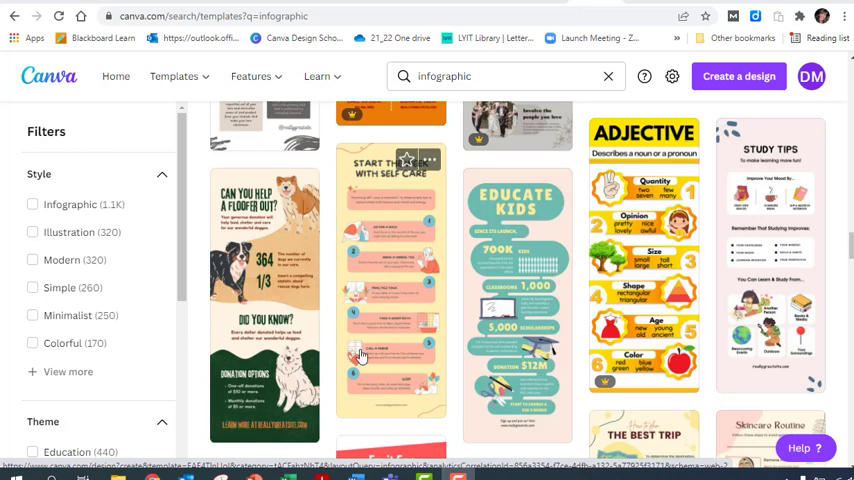
mouse_move(416, 246)
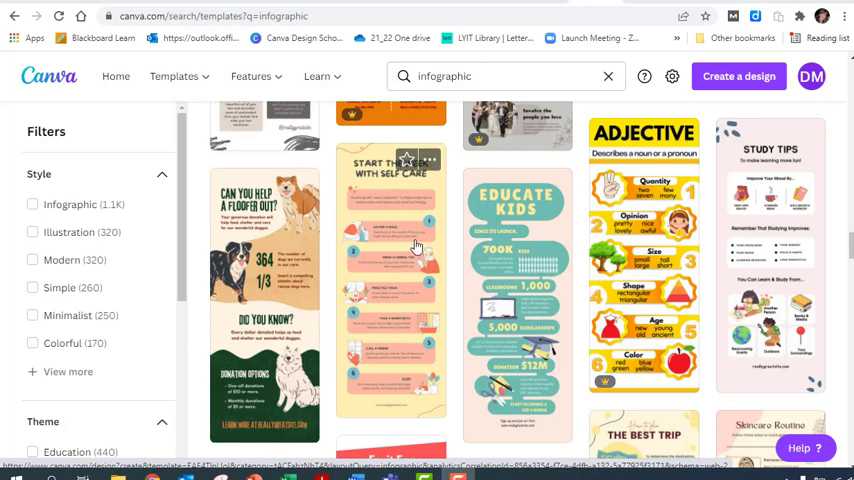
Open the Start the Week with Self Care template, zoom to about 91%, and review its elements.
click(390, 280)
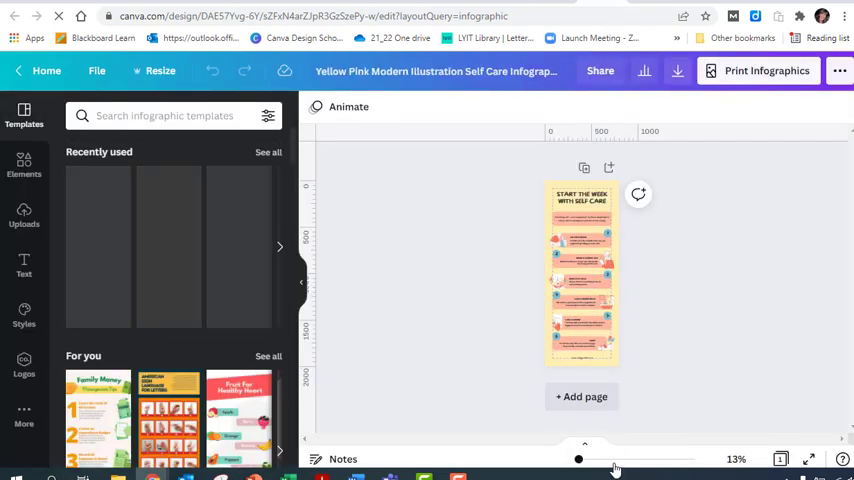
drag(578, 458, 598, 458)
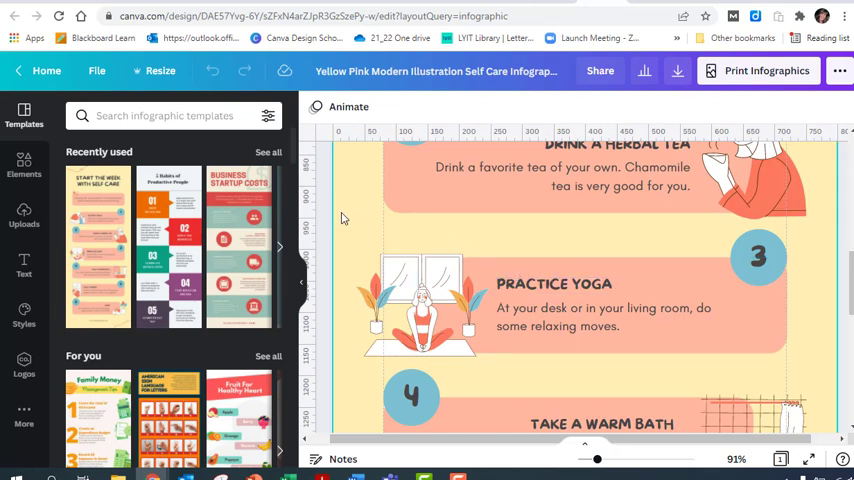
click(421, 305)
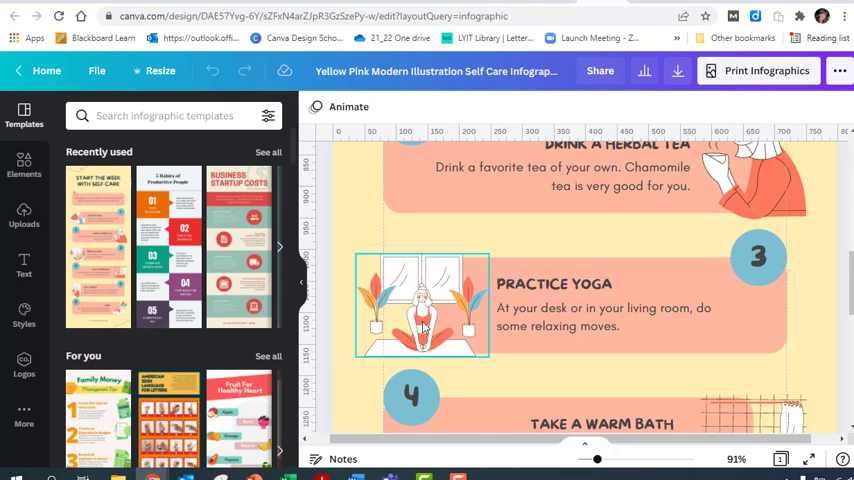
click(610, 317)
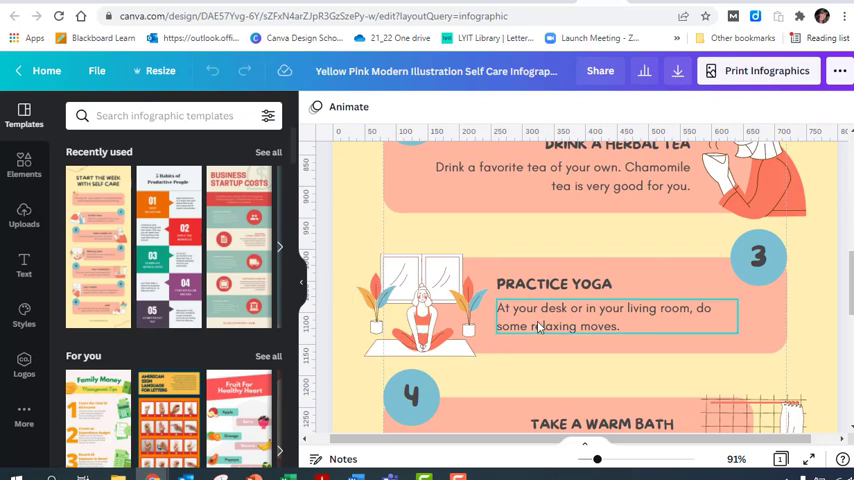
scroll(up, 3)
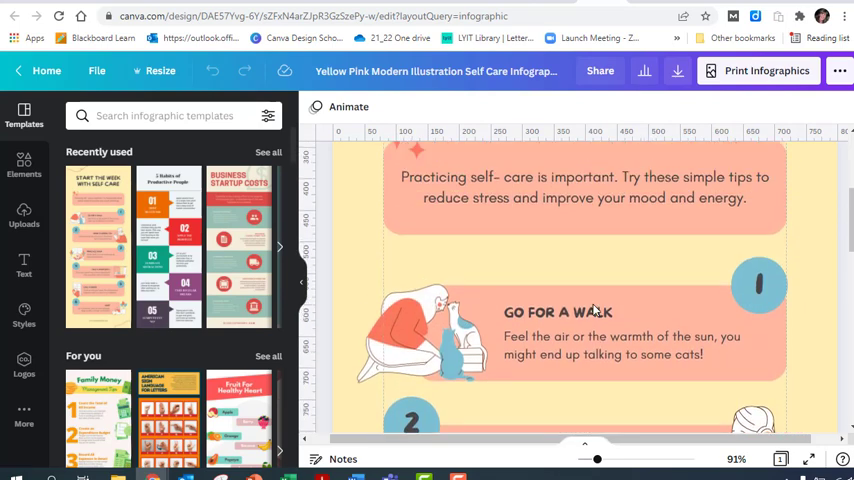
scroll(up, 3)
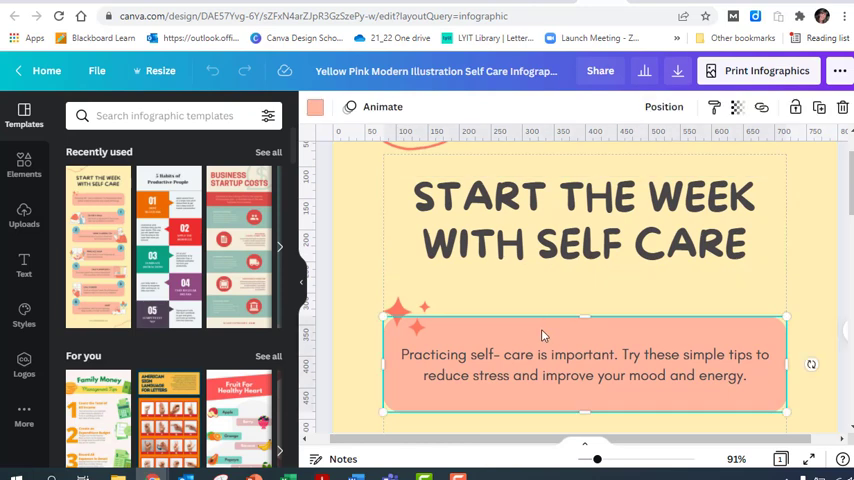
mouse_move(504, 342)
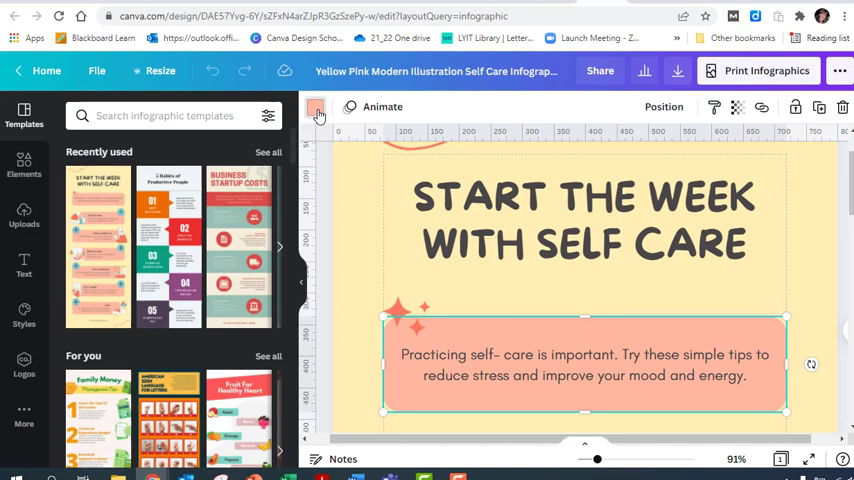
Fill the pink intro panel with Green #008037 and apply it to all pink panels.
click(315, 107)
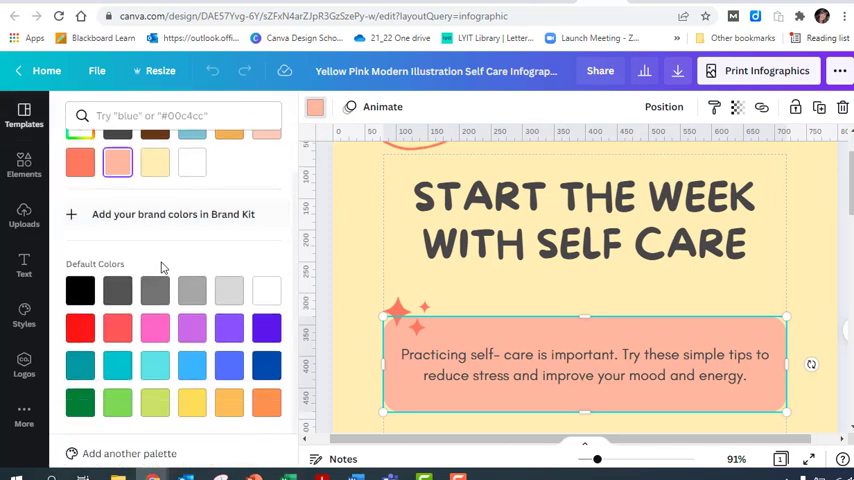
mouse_move(80, 402)
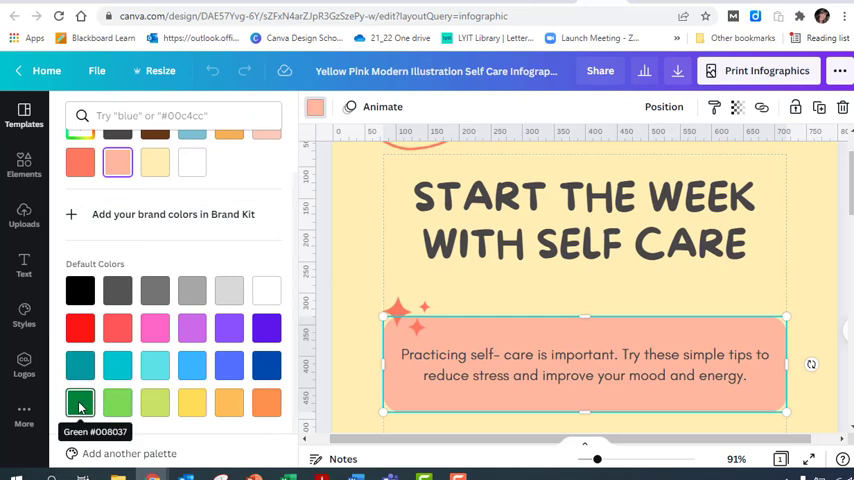
click(80, 403)
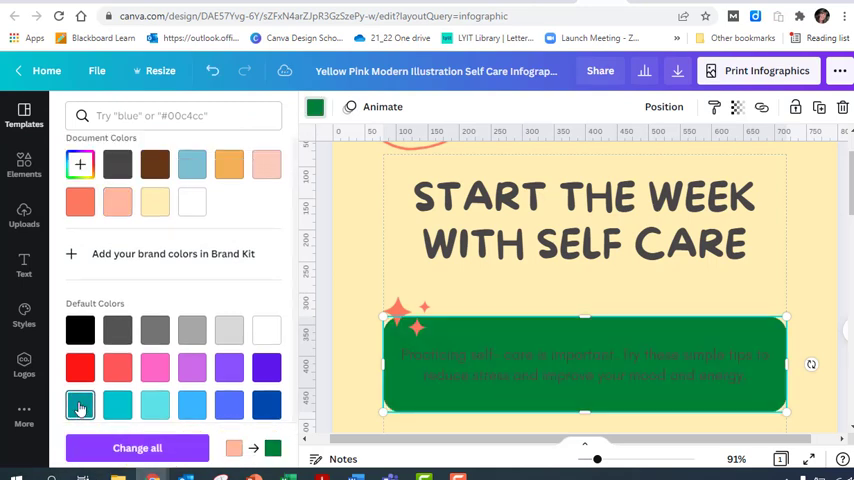
scroll(down, 3)
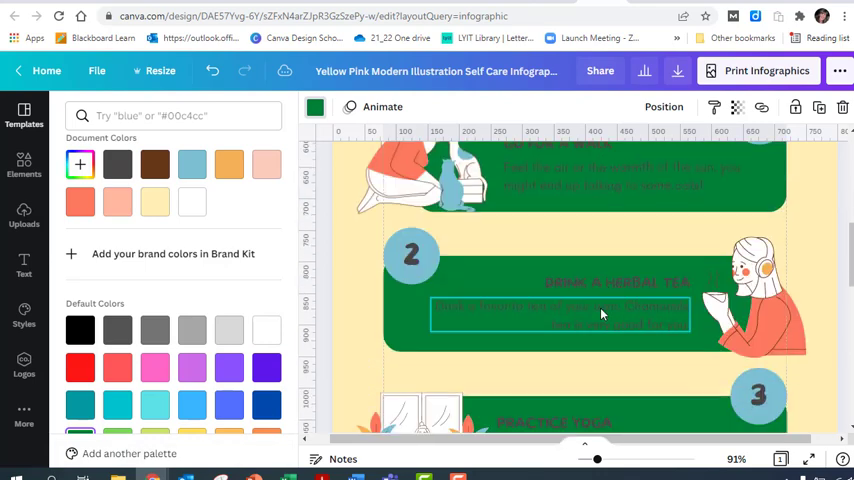
scroll(down, 3)
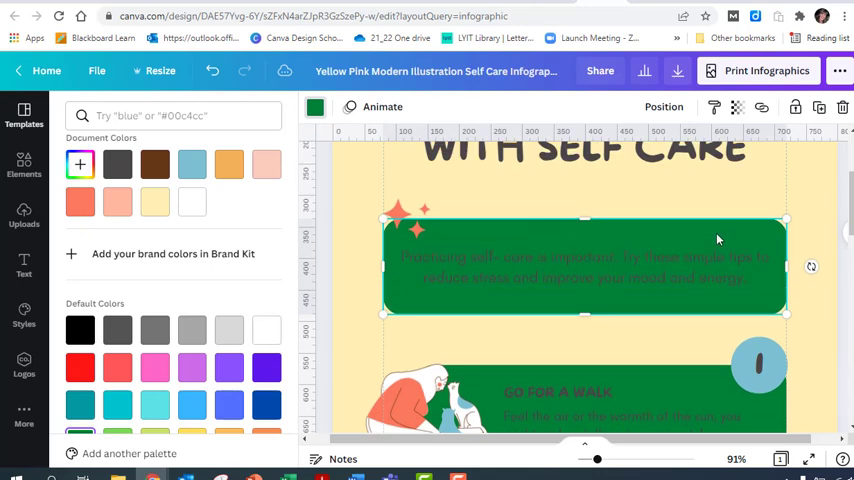
click(393, 397)
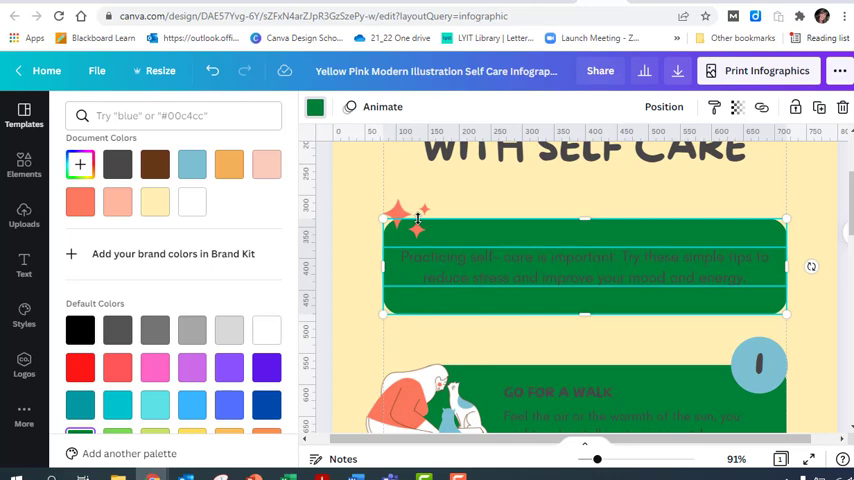
Recolour the coral sparkle light turquoise, changing all coral illustration accents too.
click(407, 216)
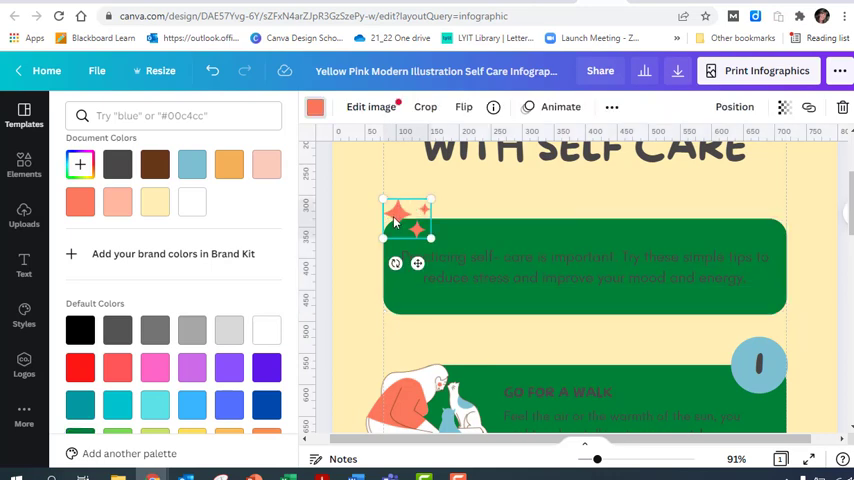
mouse_move(316, 107)
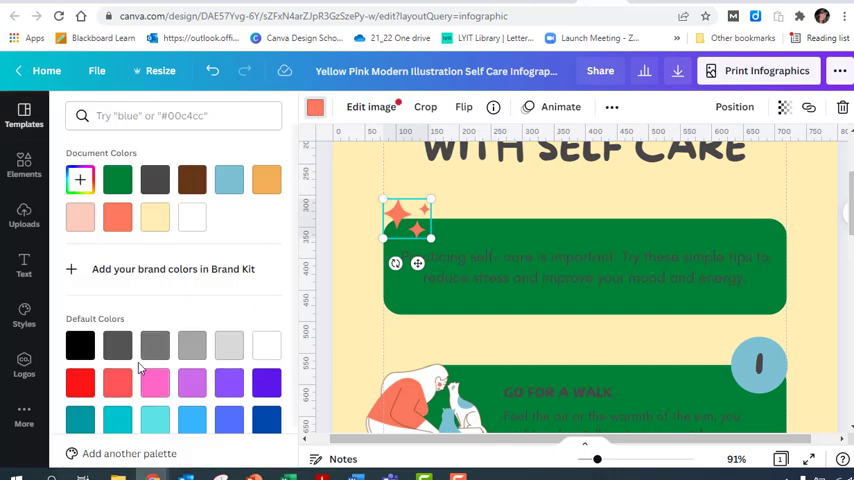
click(155, 414)
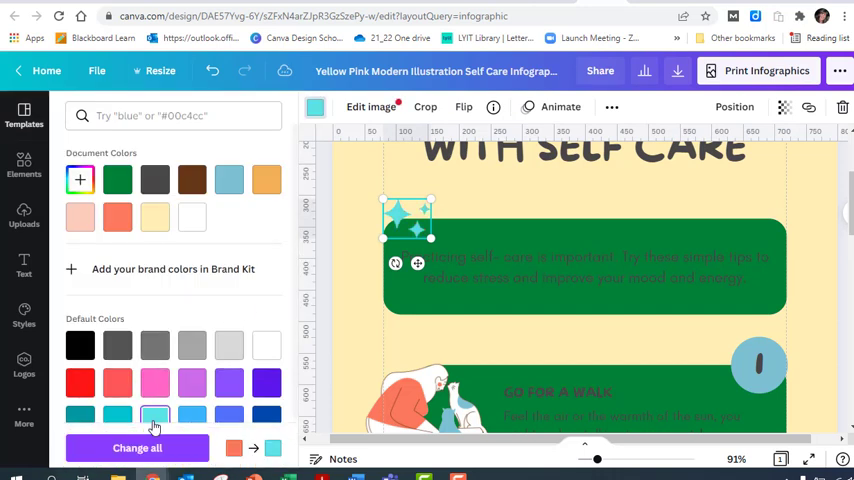
scroll(down, 3)
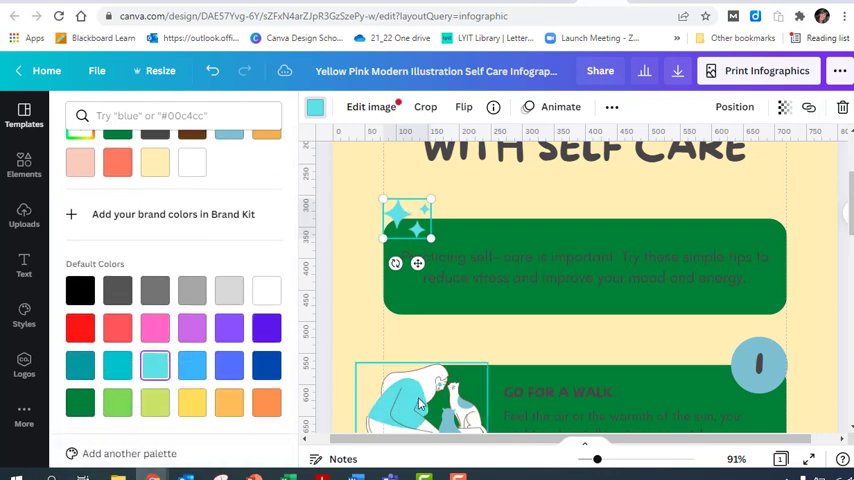
scroll(down, 3)
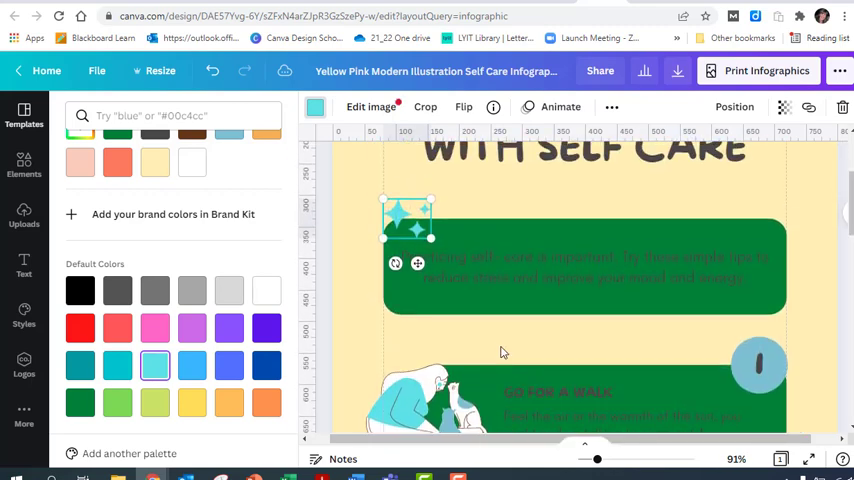
scroll(down, 3)
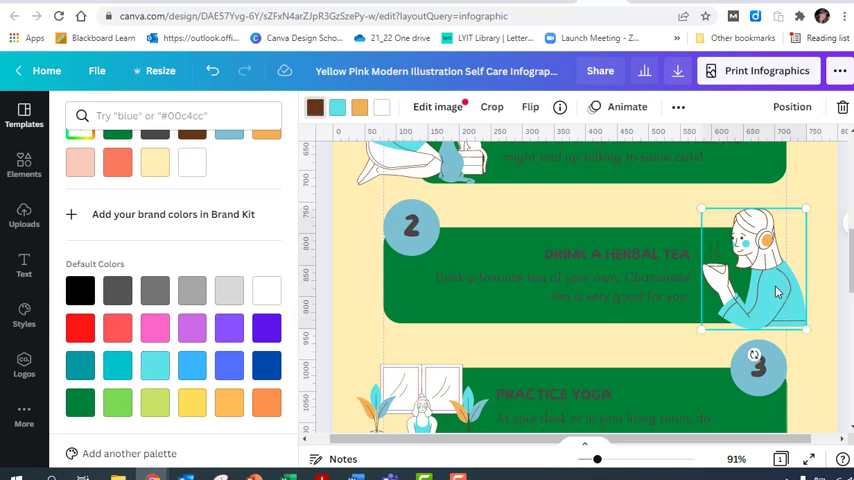
mouse_move(359, 108)
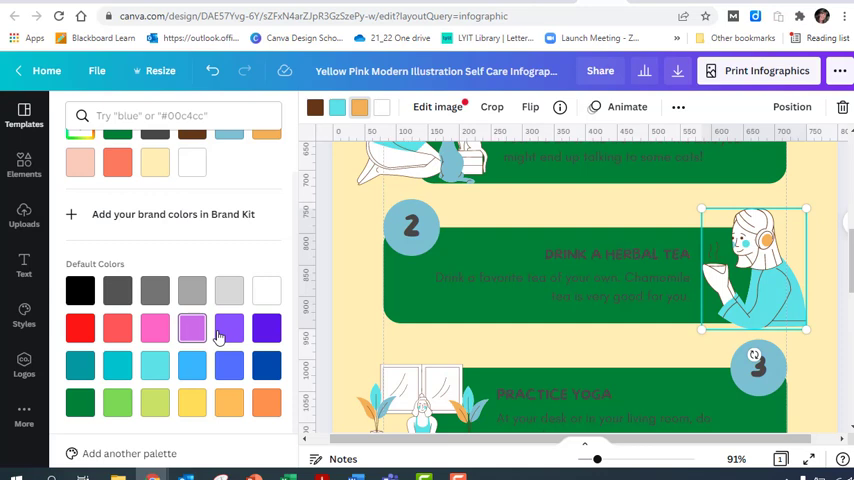
mouse_move(266, 366)
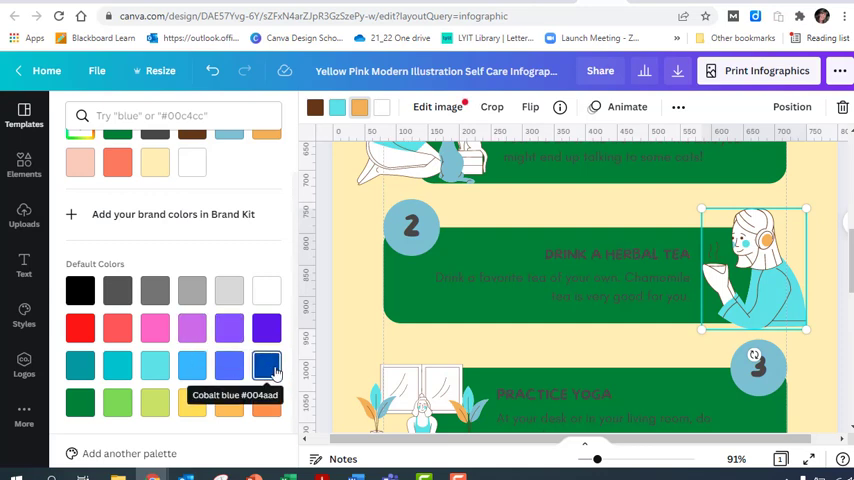
Swap the herbal-tea illustration's orange accents to Cobalt blue from Default Colors.
click(266, 365)
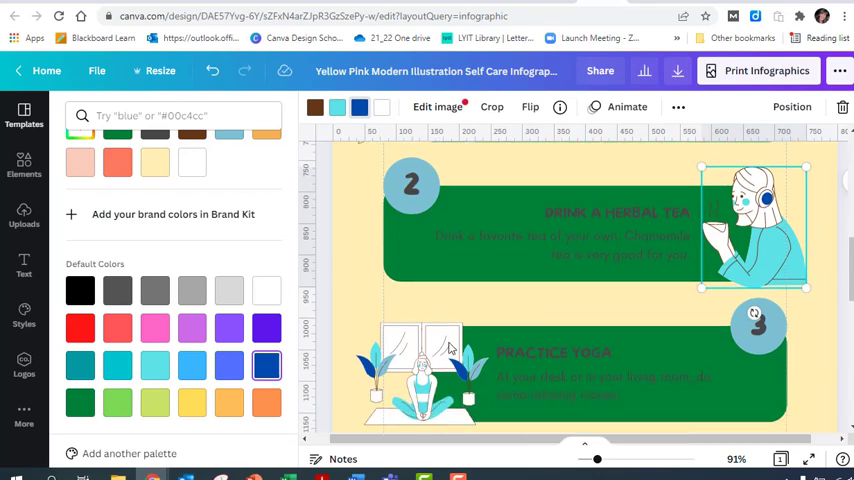
scroll(down, 3)
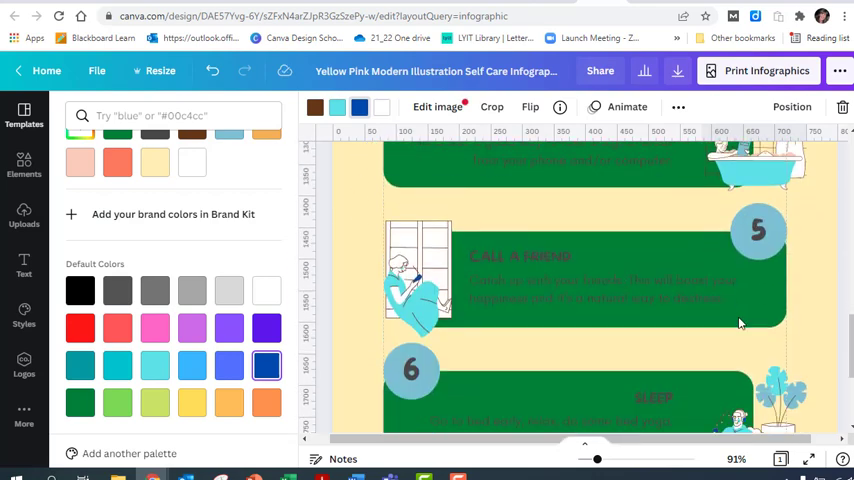
scroll(up, 3)
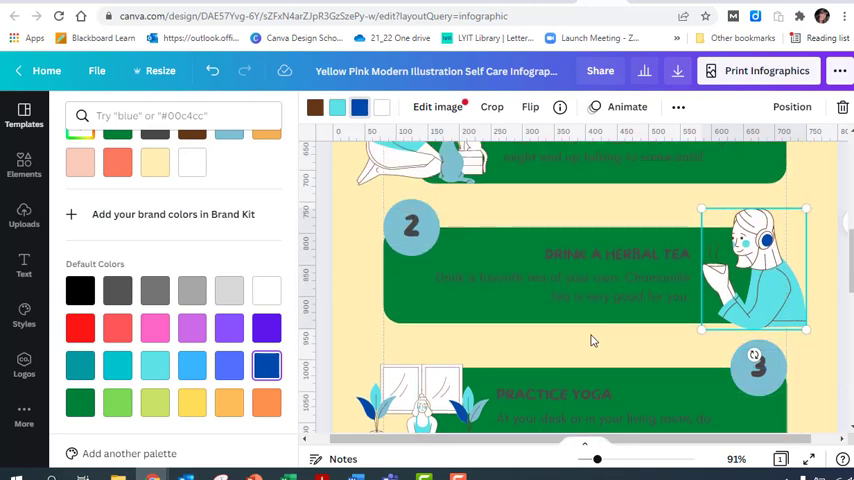
Fill the number 2 circle light green and apply it to every pale blue circle.
click(410, 227)
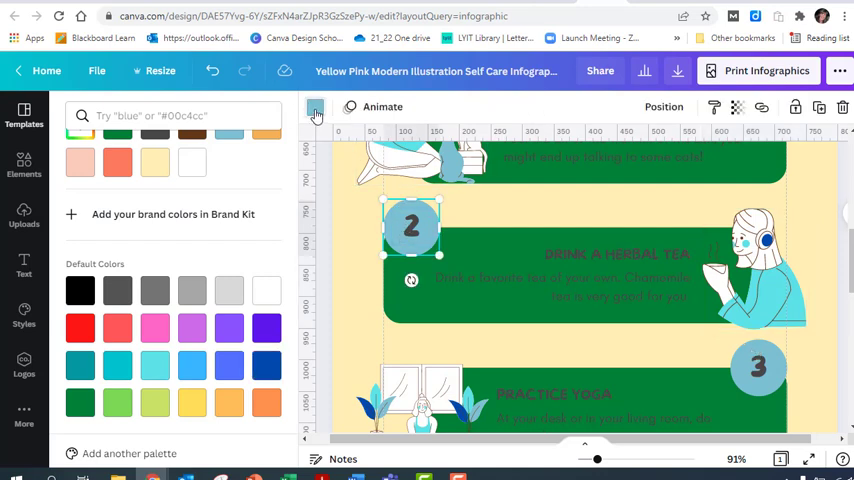
click(24, 118)
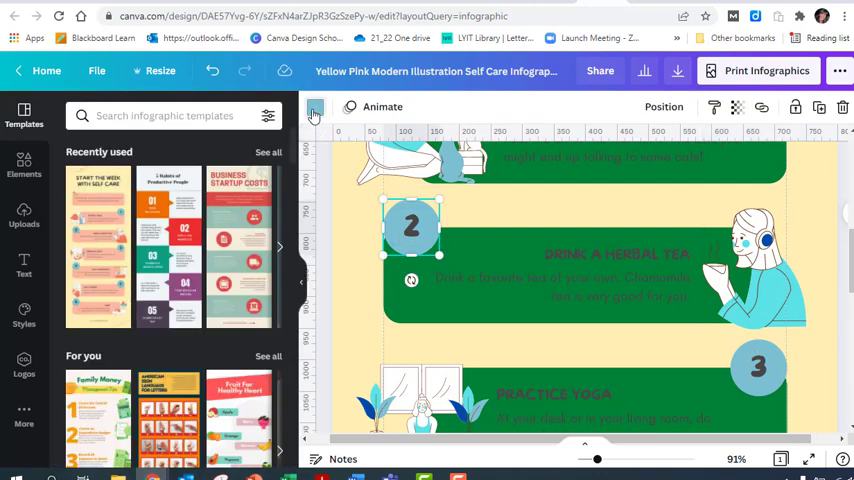
click(315, 107)
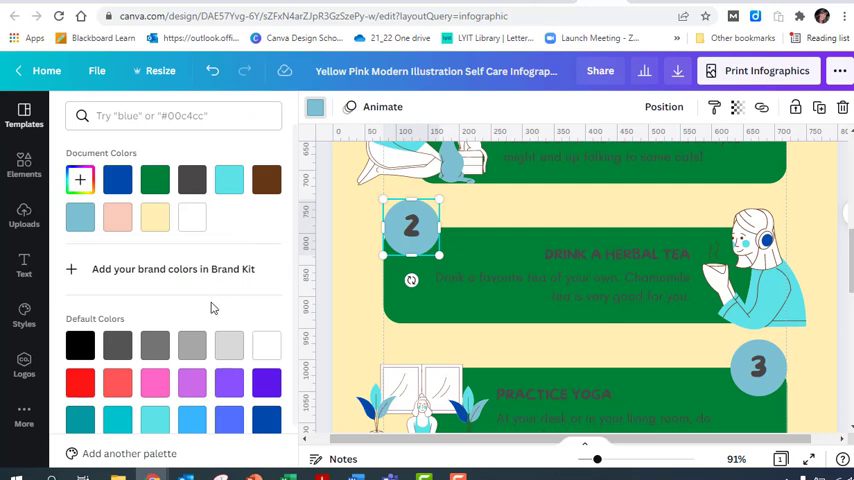
scroll(down, 3)
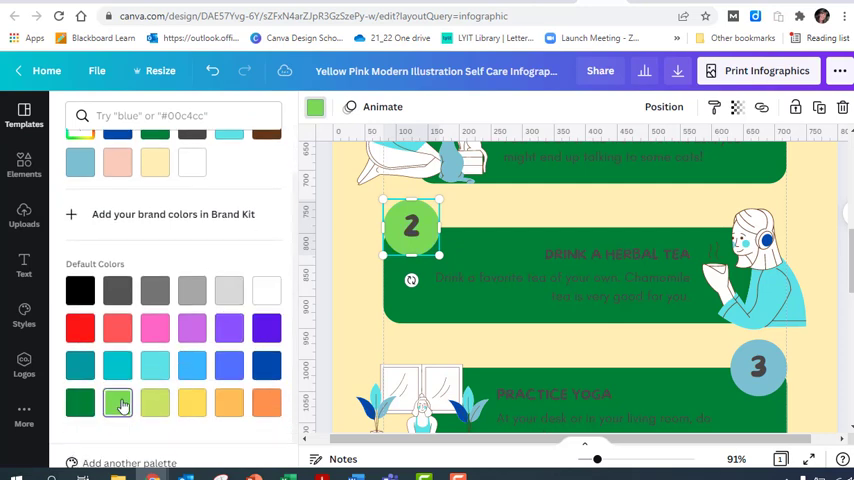
click(117, 402)
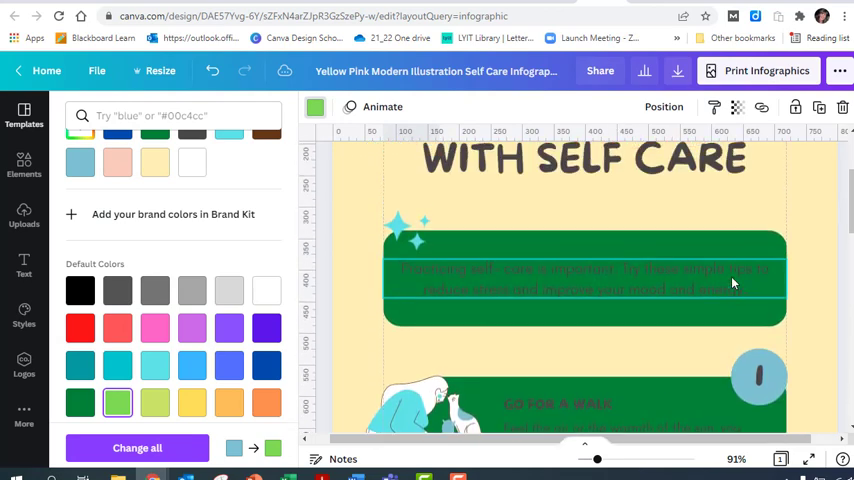
scroll(down, 3)
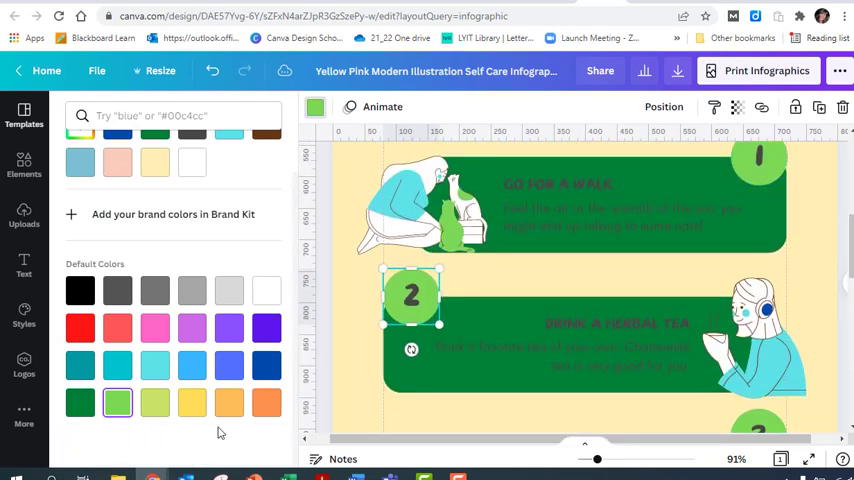
scroll(down, 3)
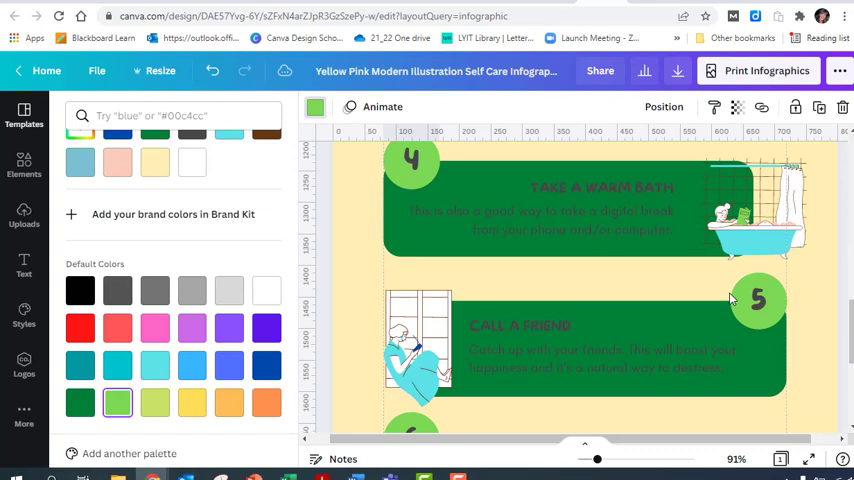
scroll(up, 3)
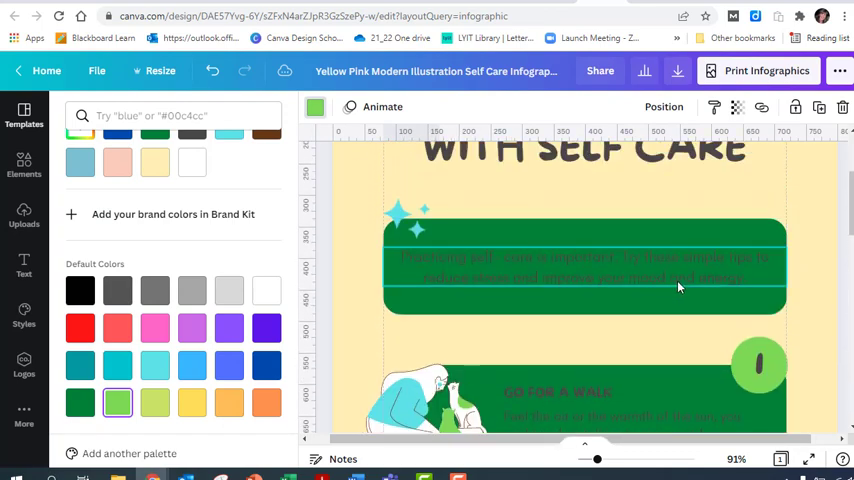
scroll(up, 3)
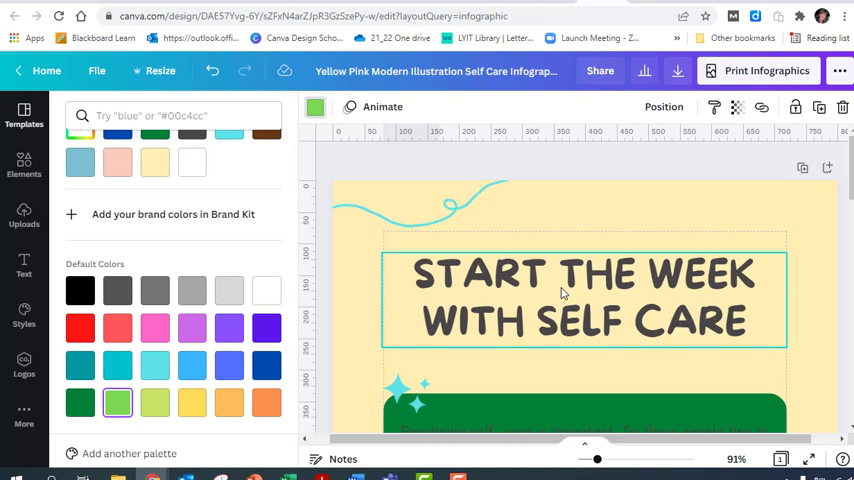
Make the intro paragraph text light grey and apply it to all matching dark text.
scroll(down, 3)
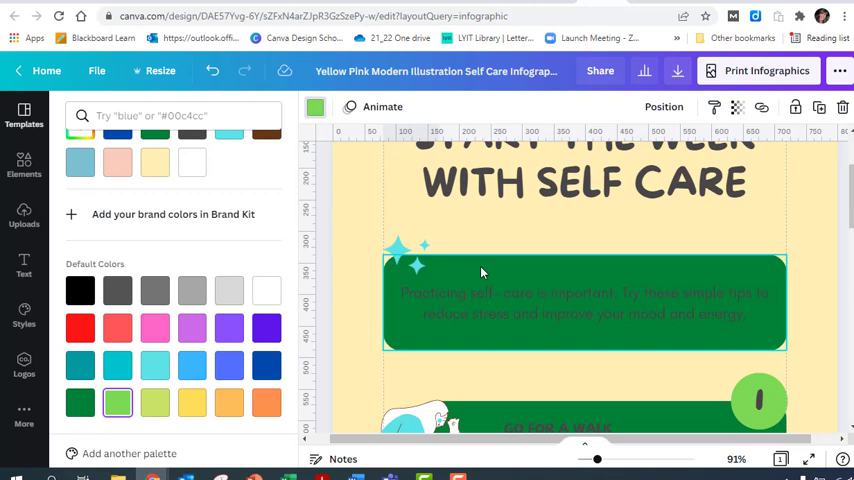
click(585, 293)
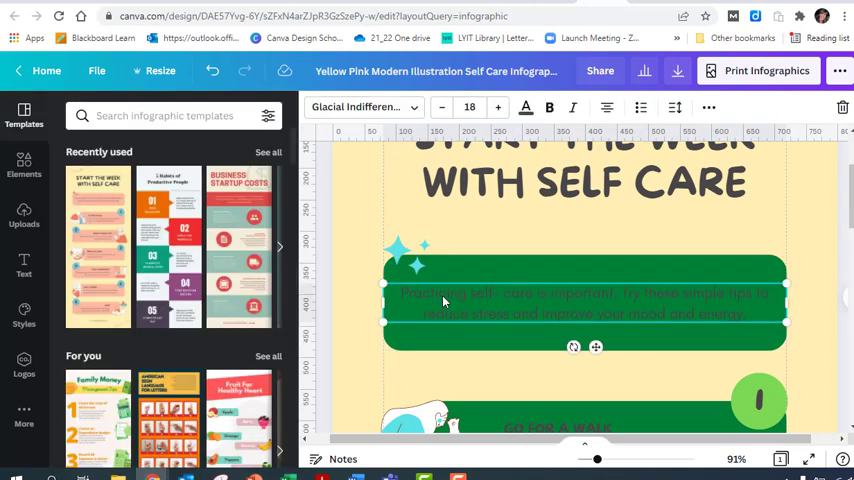
mouse_move(505, 303)
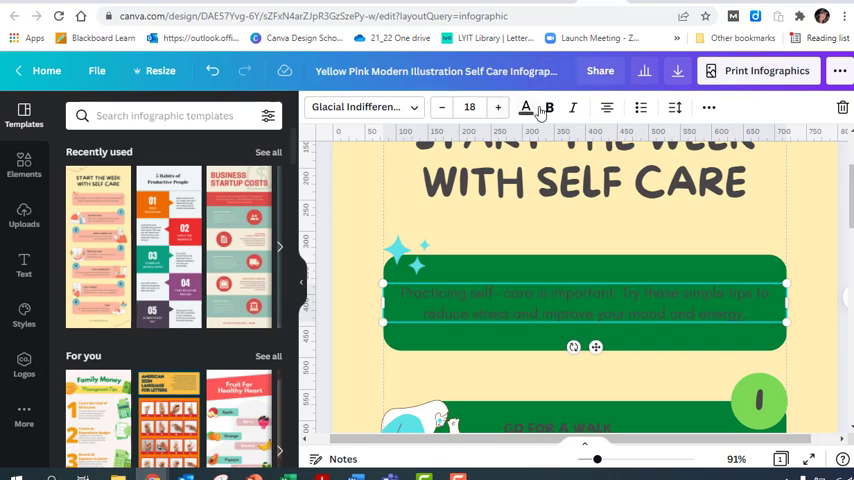
click(525, 107)
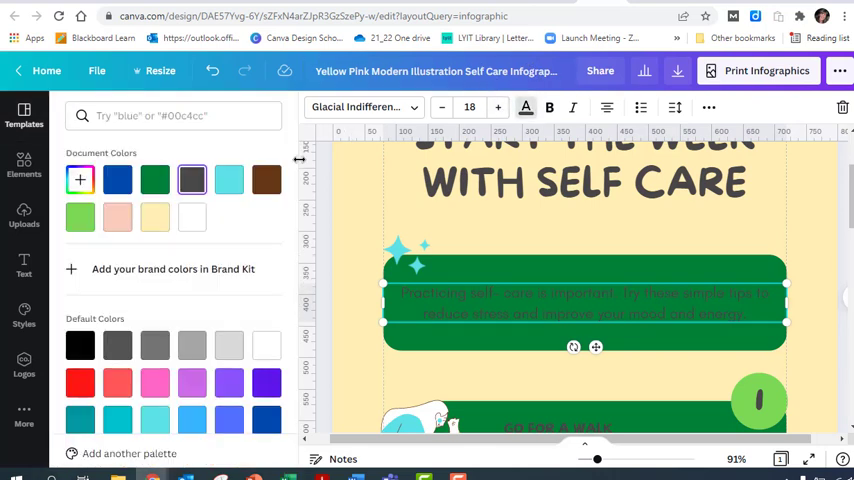
scroll(down, 3)
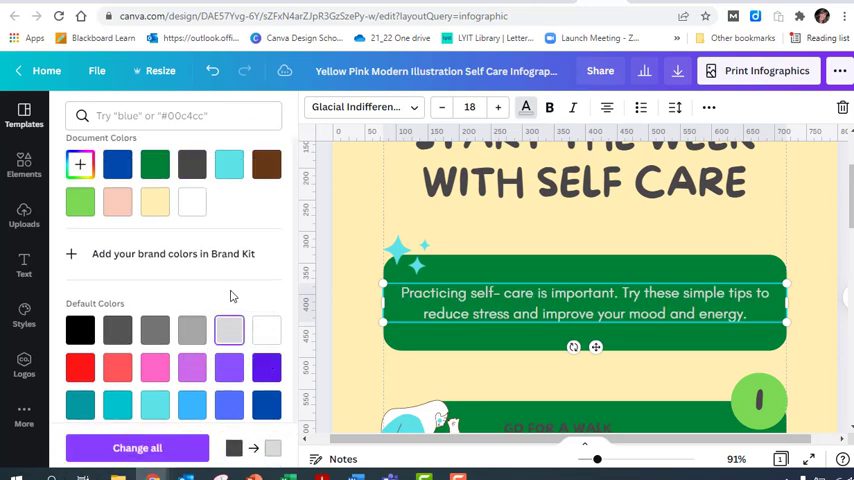
mouse_move(470, 279)
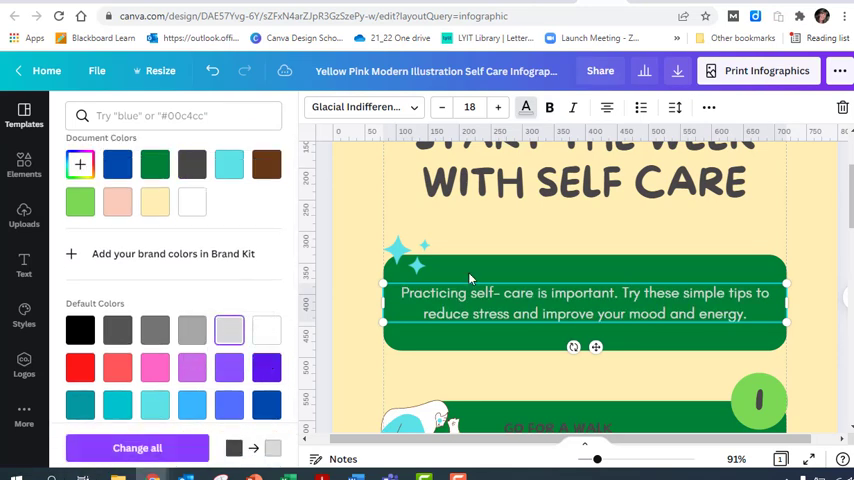
click(575, 175)
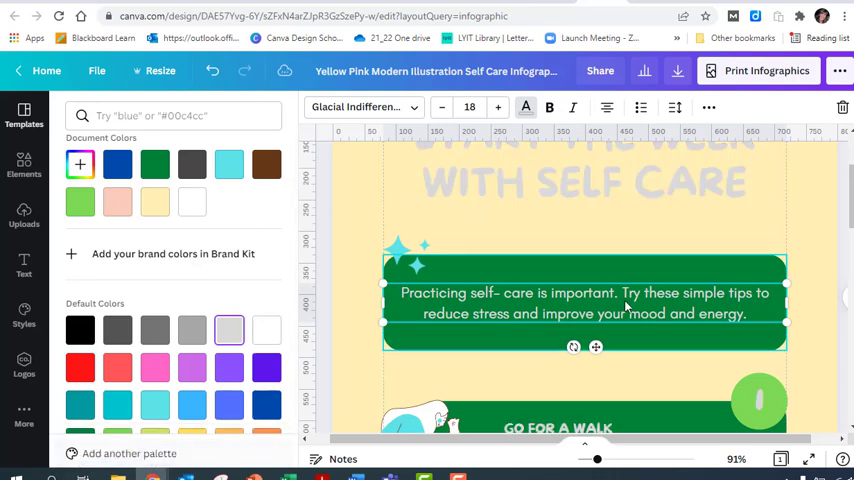
scroll(down, 3)
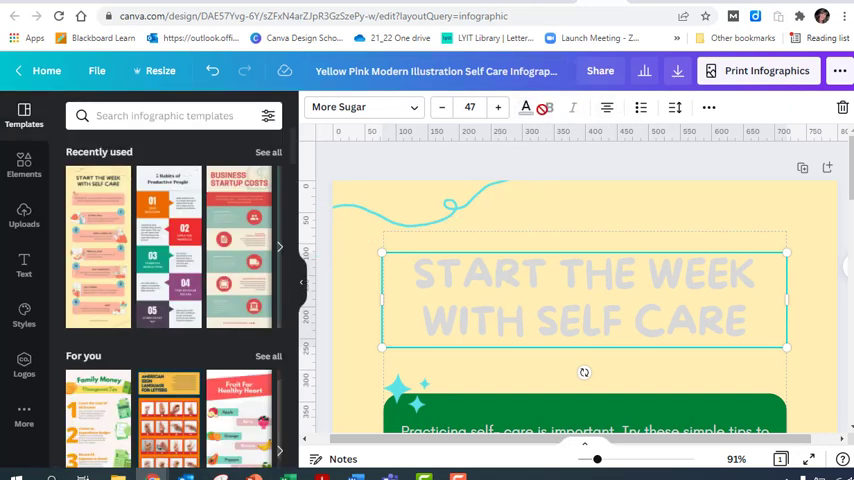
Colour the START THE WEEK WITH SELF CARE title Green #008037 from Default Colors.
click(526, 107)
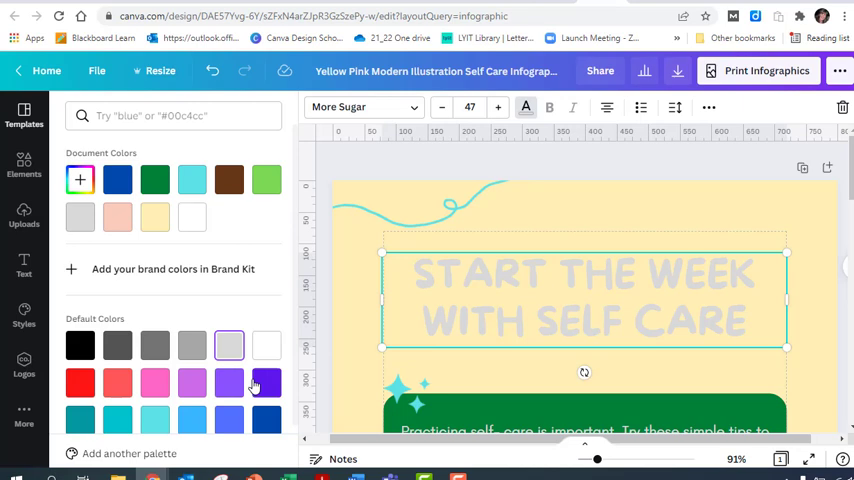
scroll(down, 3)
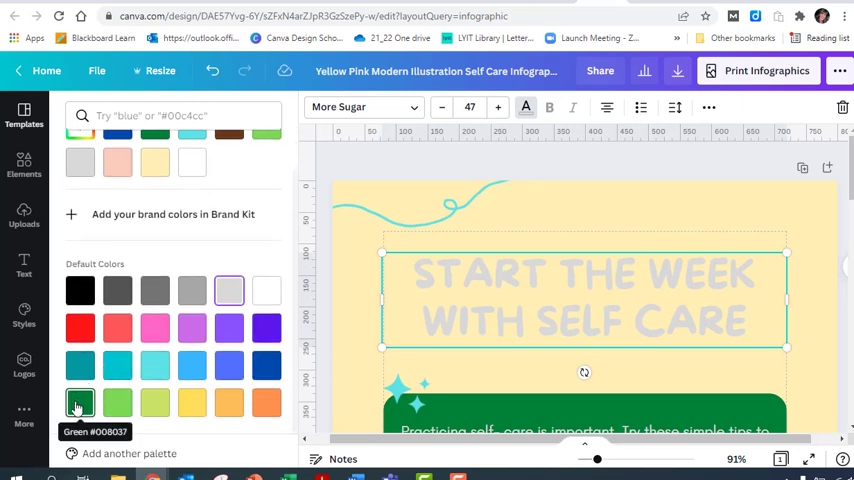
click(79, 402)
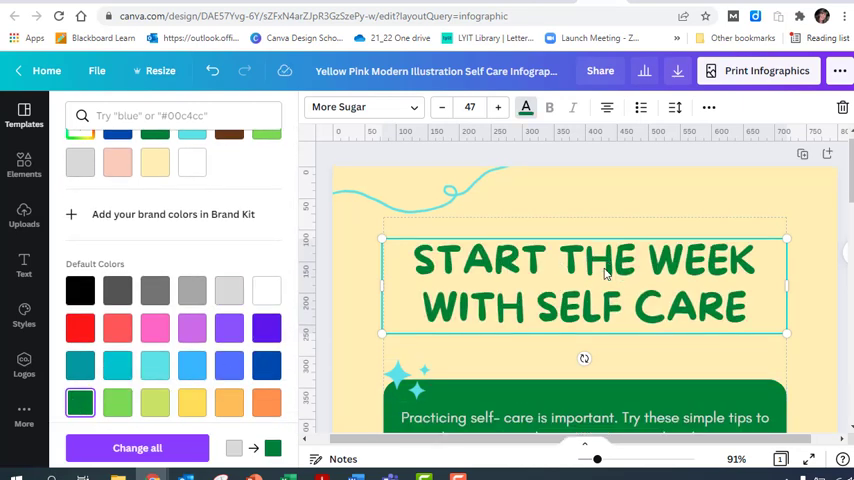